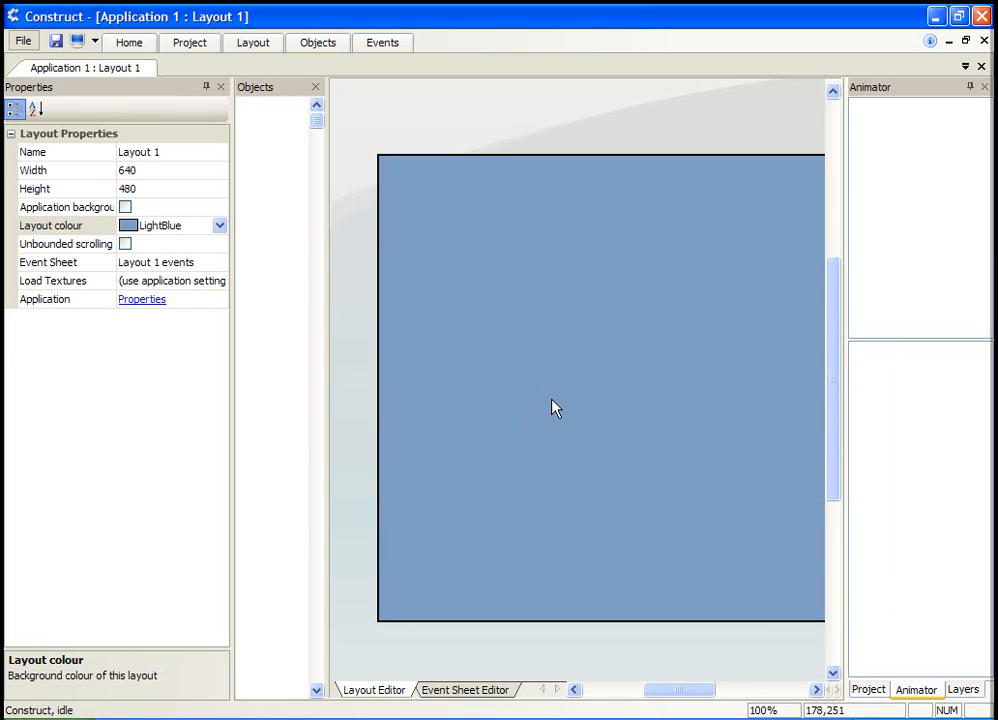
mouse_move(532, 280)
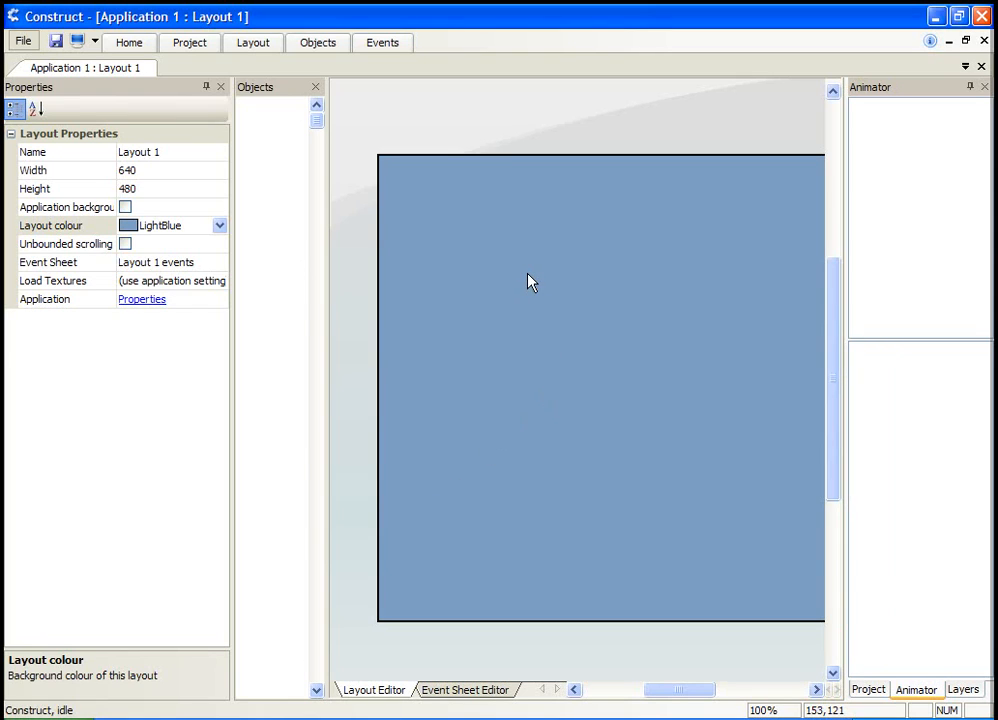
mouse_move(504, 238)
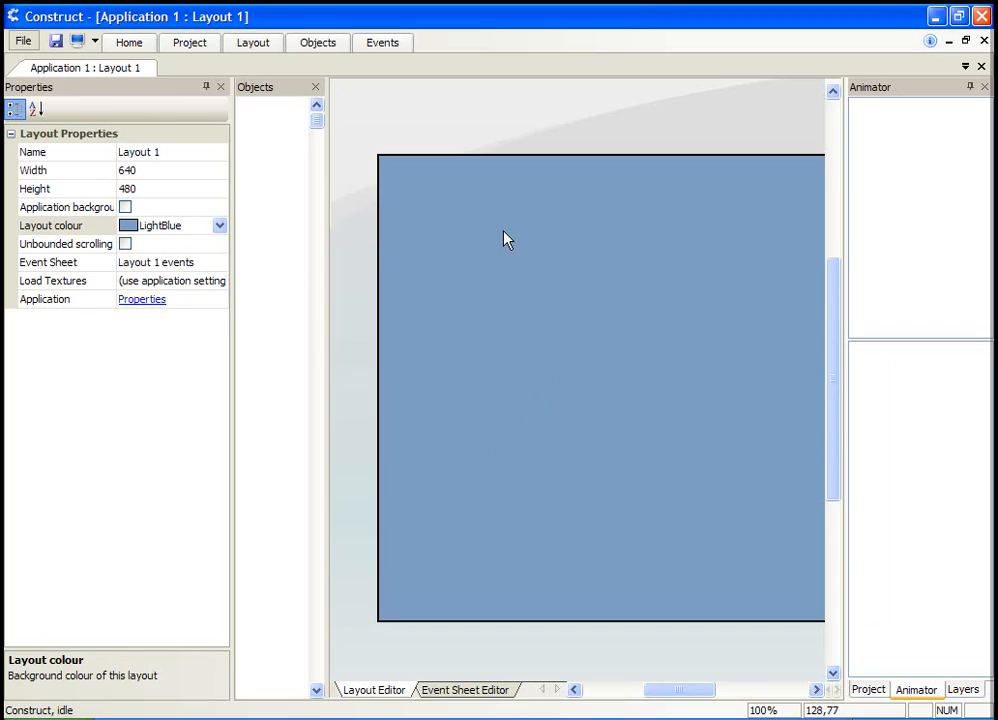
mouse_move(612, 292)
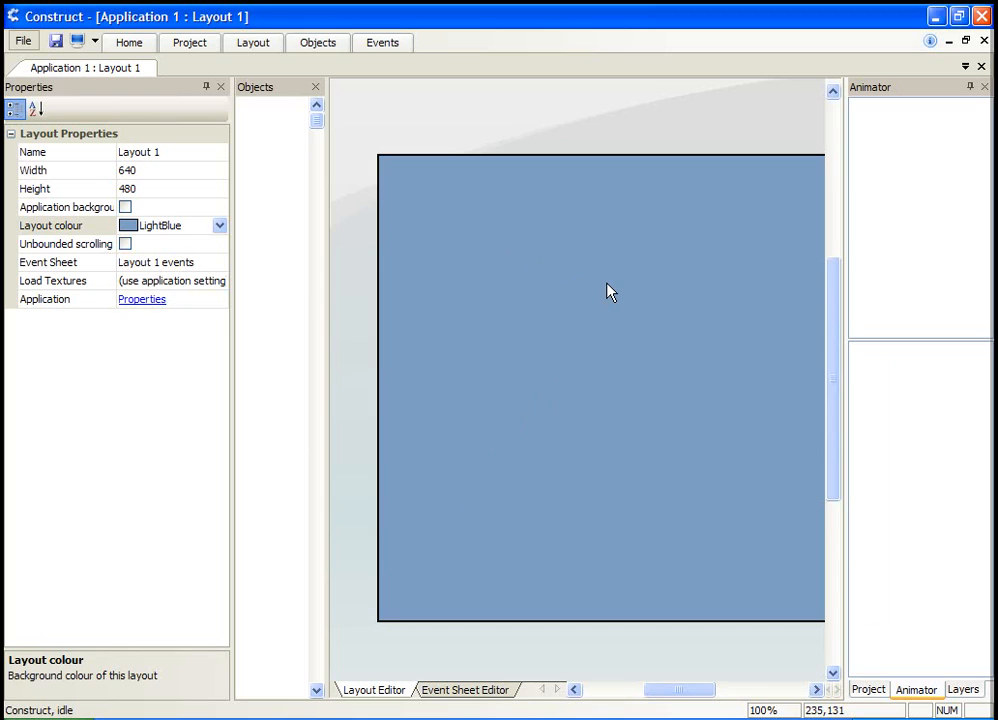
mouse_move(512, 304)
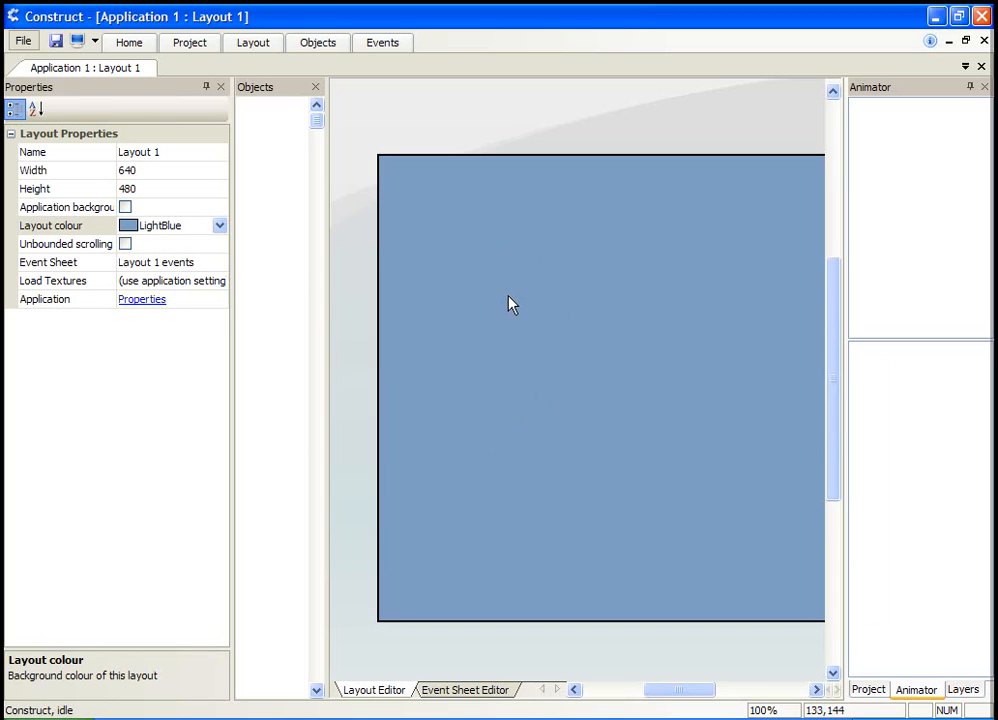
mouse_move(686, 364)
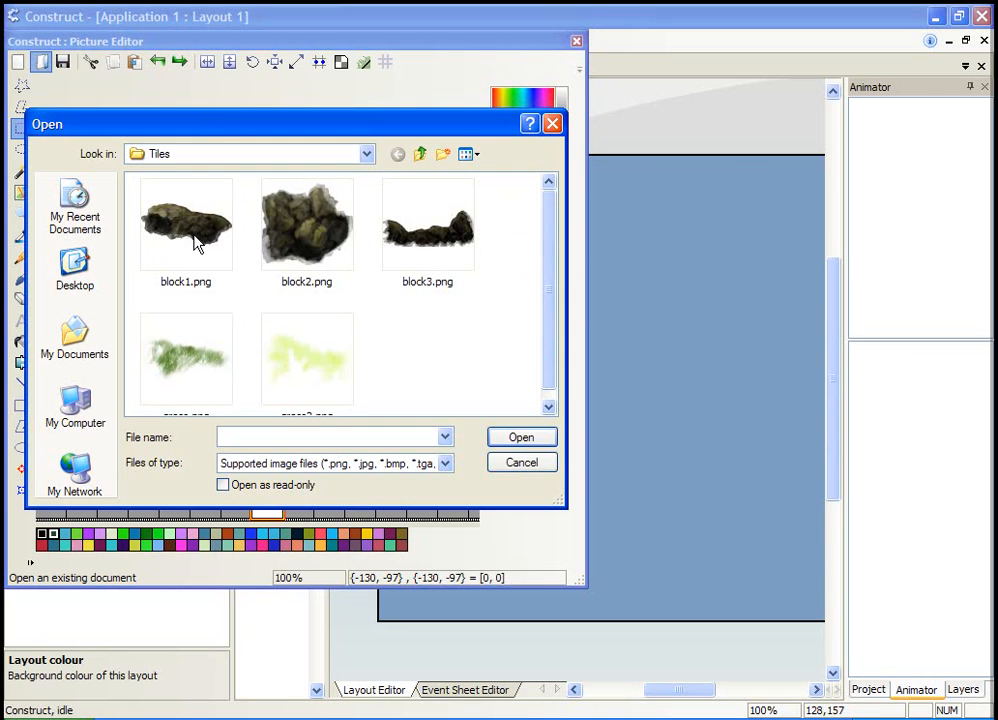
- Load block1.png as the sprite image and place the new rock sprite on the layout
double_click(184, 224)
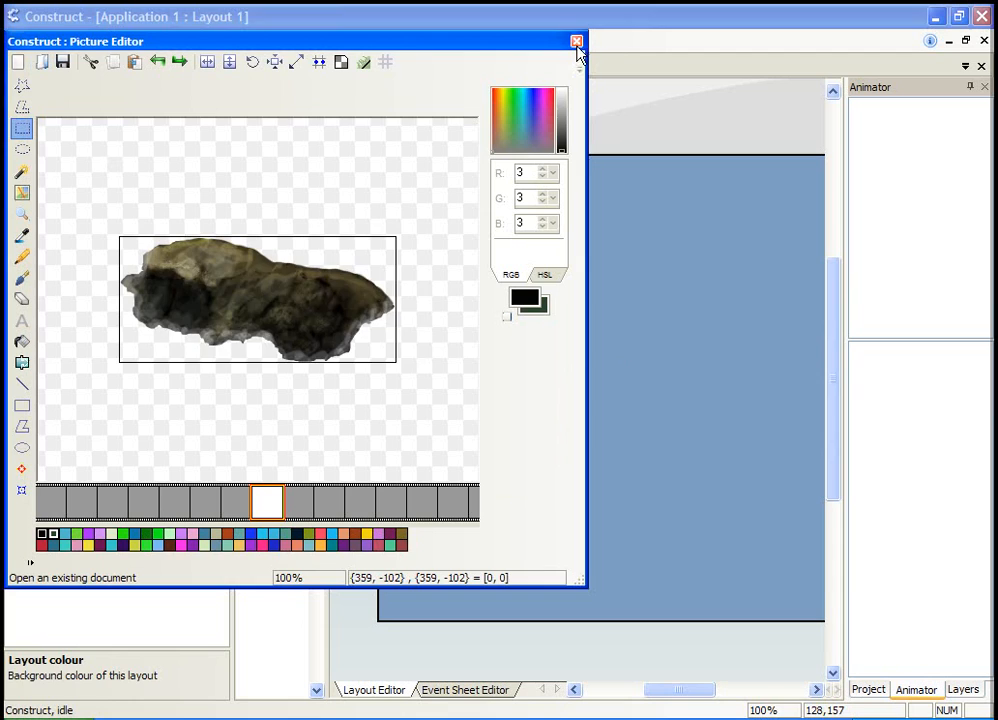
left_click(576, 40)
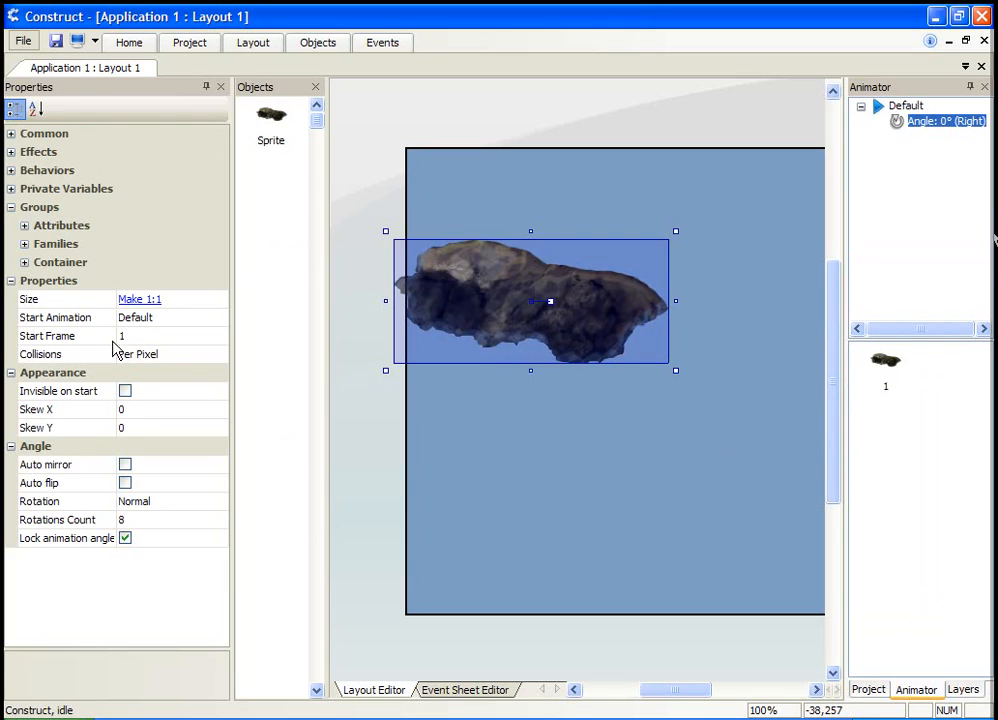
mouse_move(144, 406)
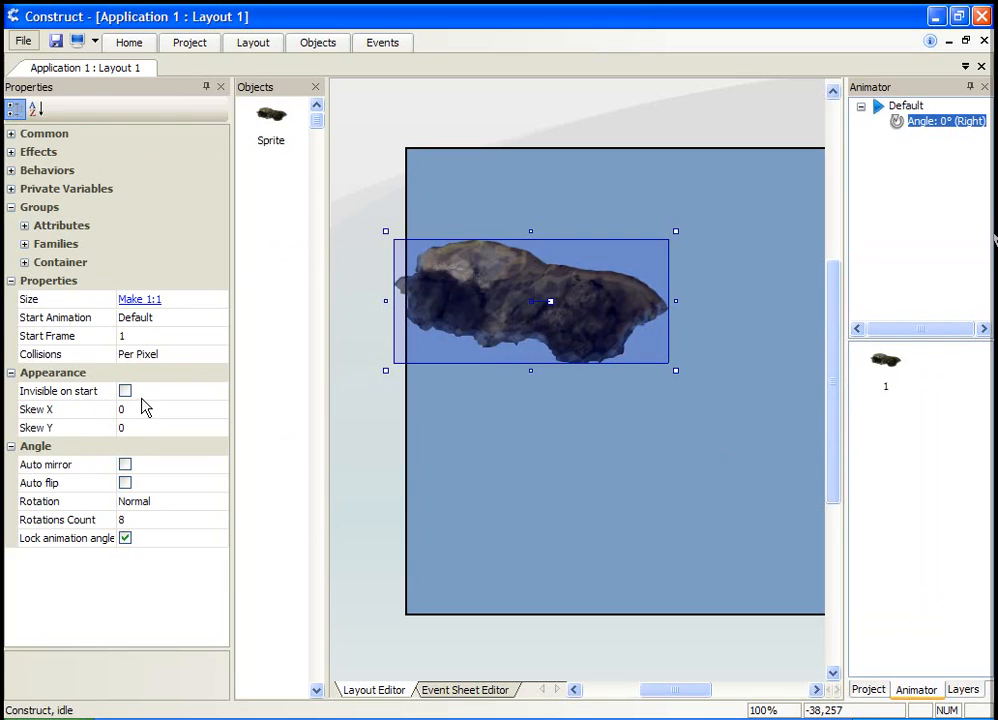
- Import the other block and grass images as animation frames, moving grass to the end
right_click(884, 360)
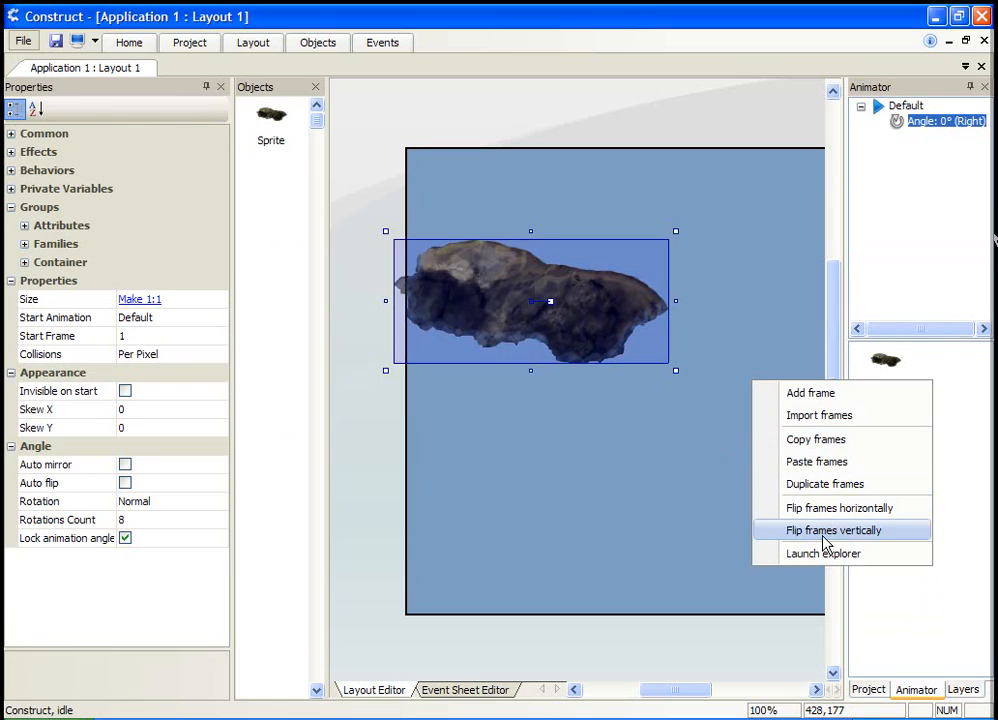
left_click(820, 414)
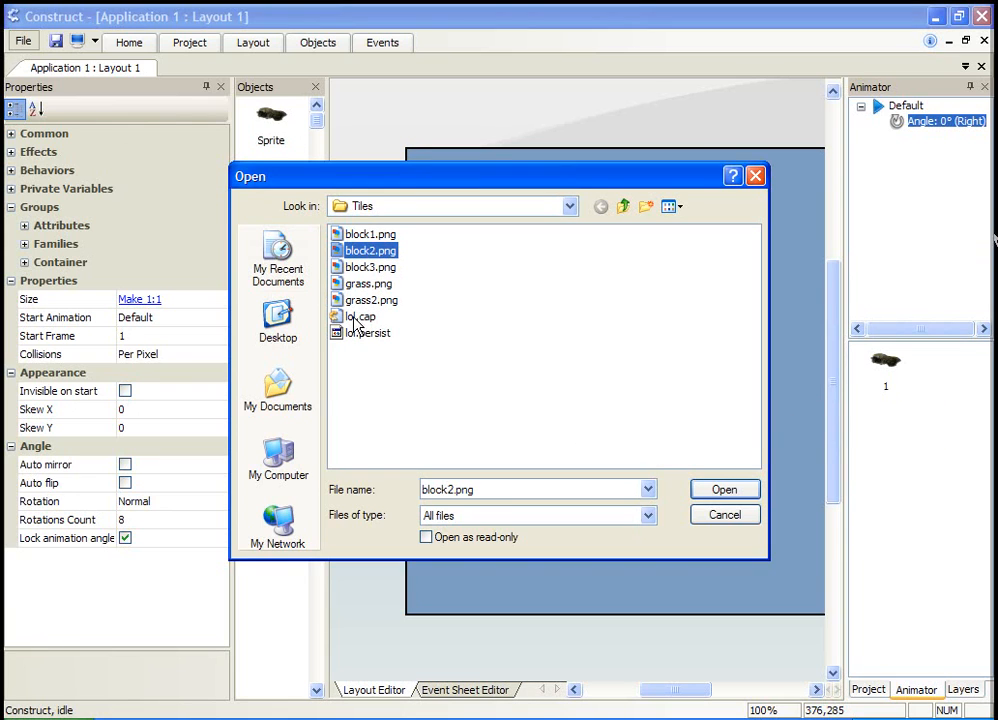
left_click(724, 488)
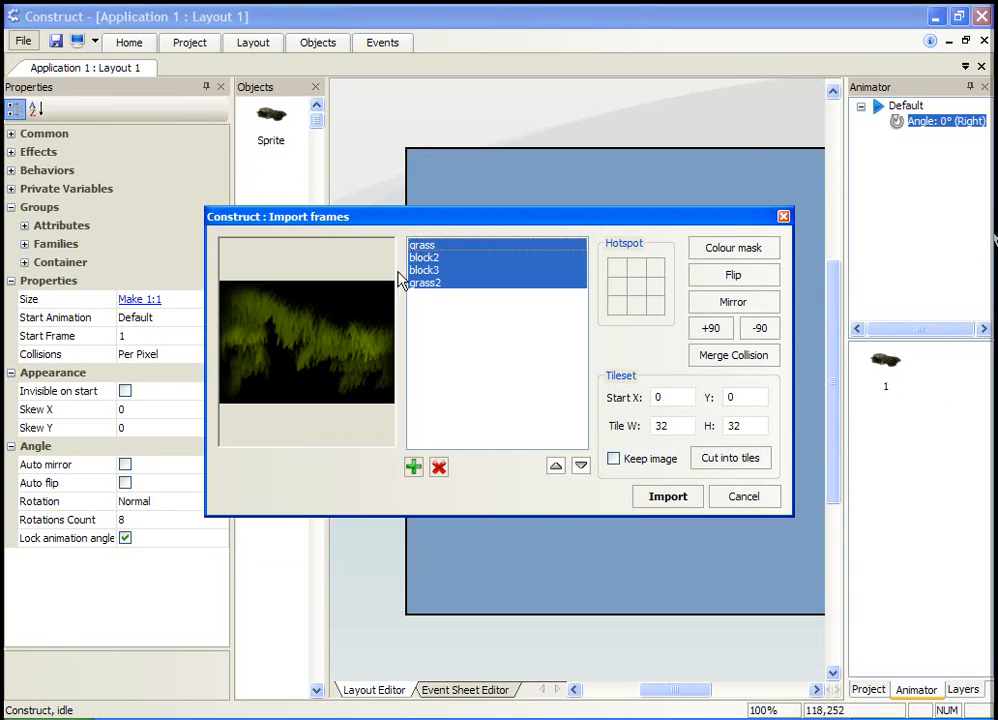
left_click(580, 466)
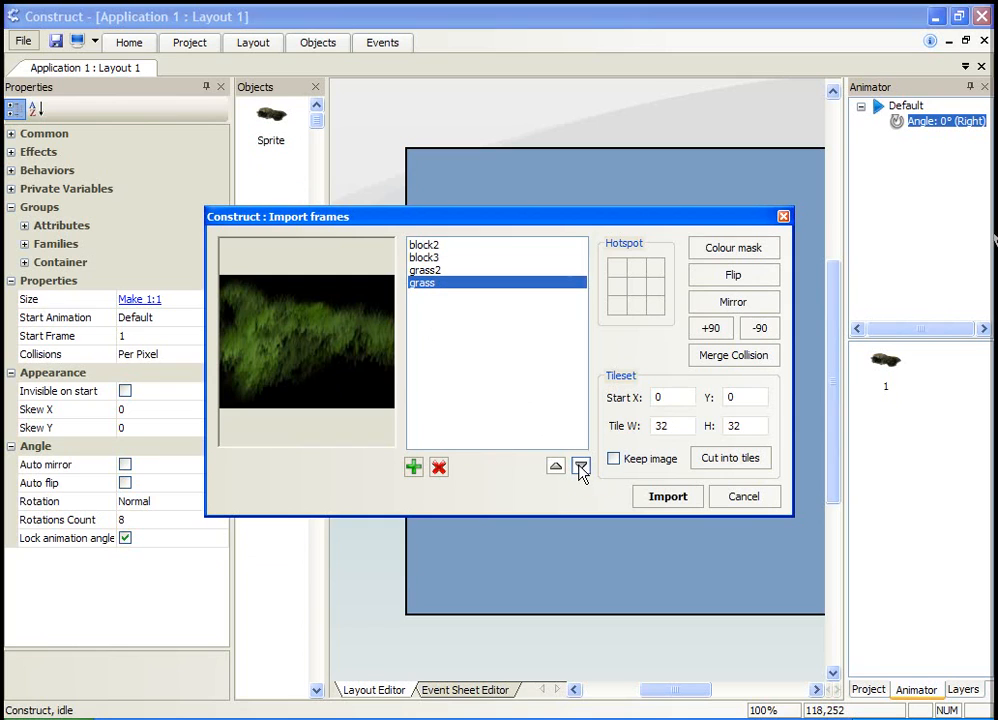
left_click(668, 496)
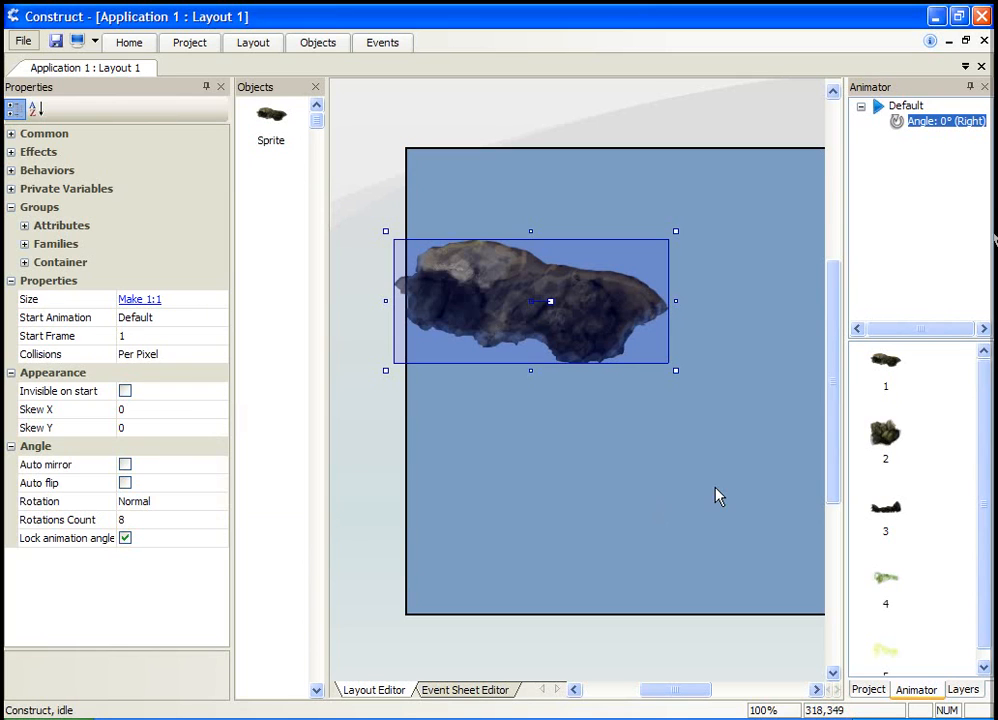
mouse_move(716, 496)
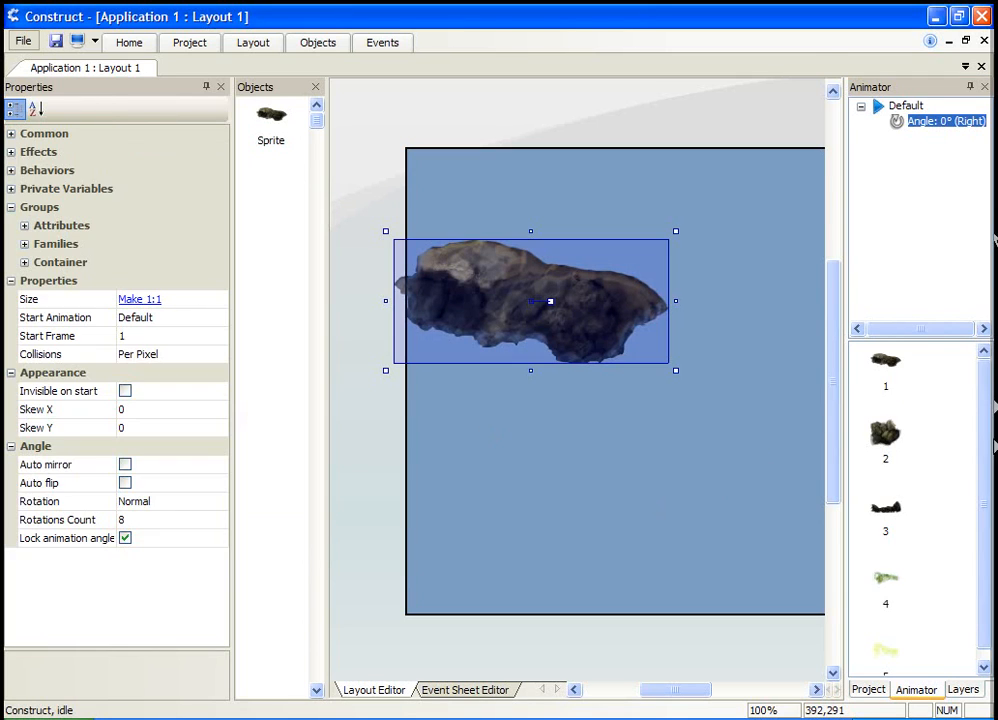
mouse_move(518, 330)
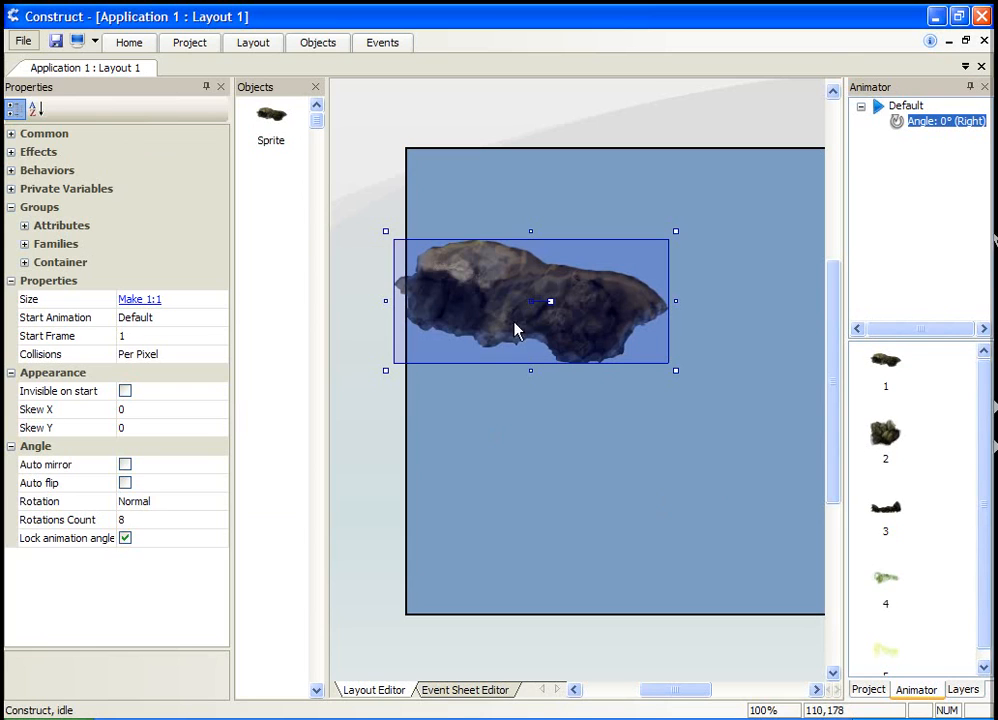
- Duplicate the rock sprite, give the copy Start Frame 2, and arrange the copies into a rock formation
left_click_drag(530, 300, 614, 402)
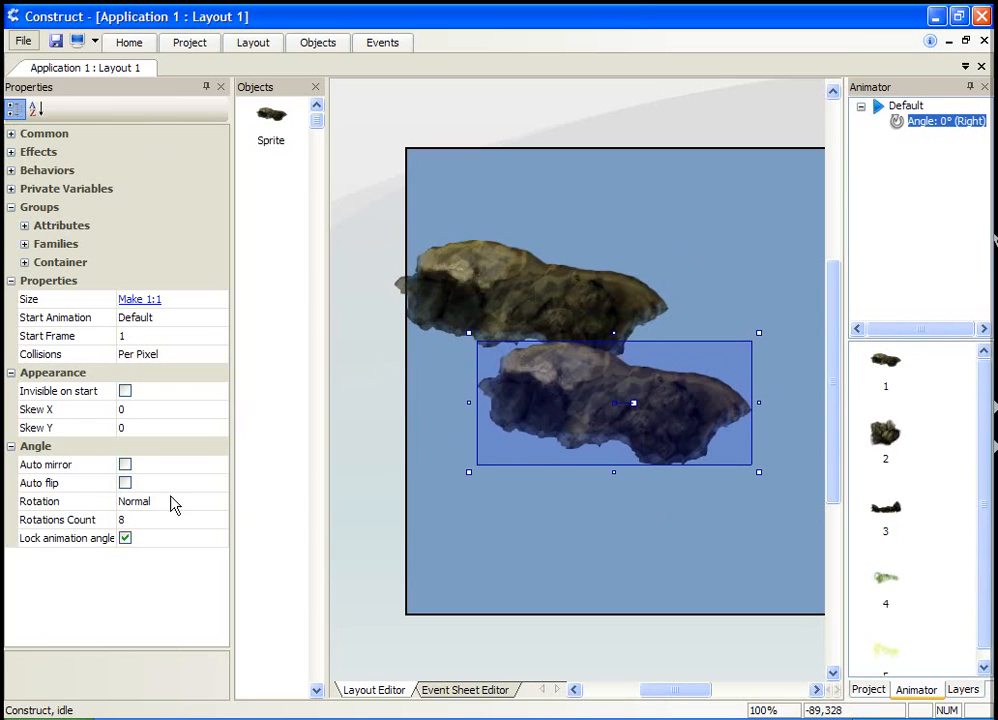
left_click(60, 336)
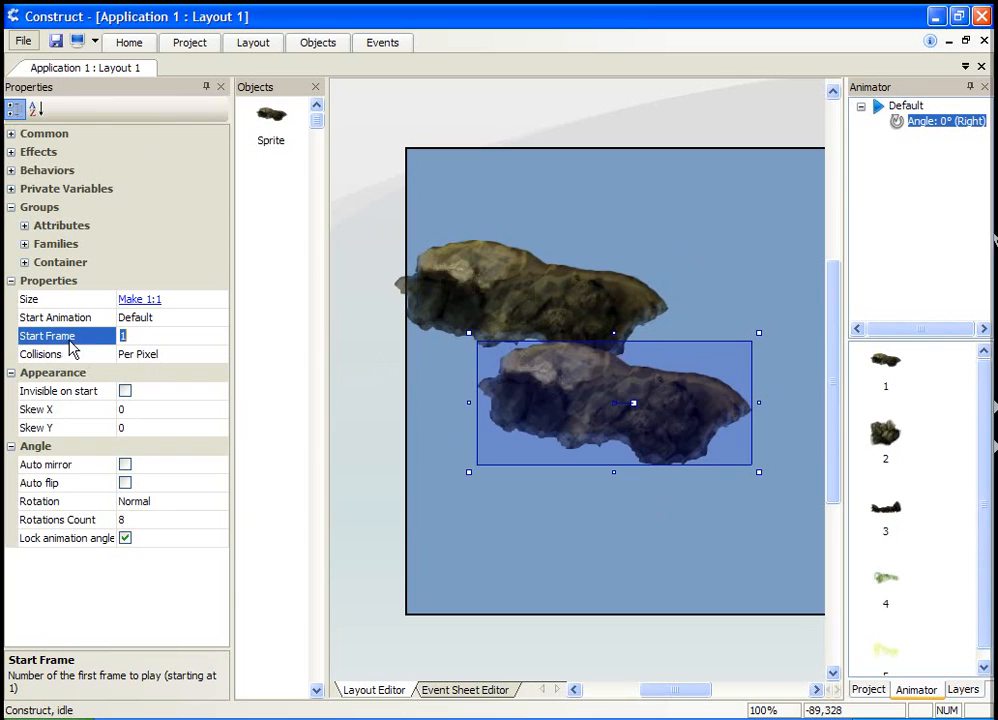
type("2")
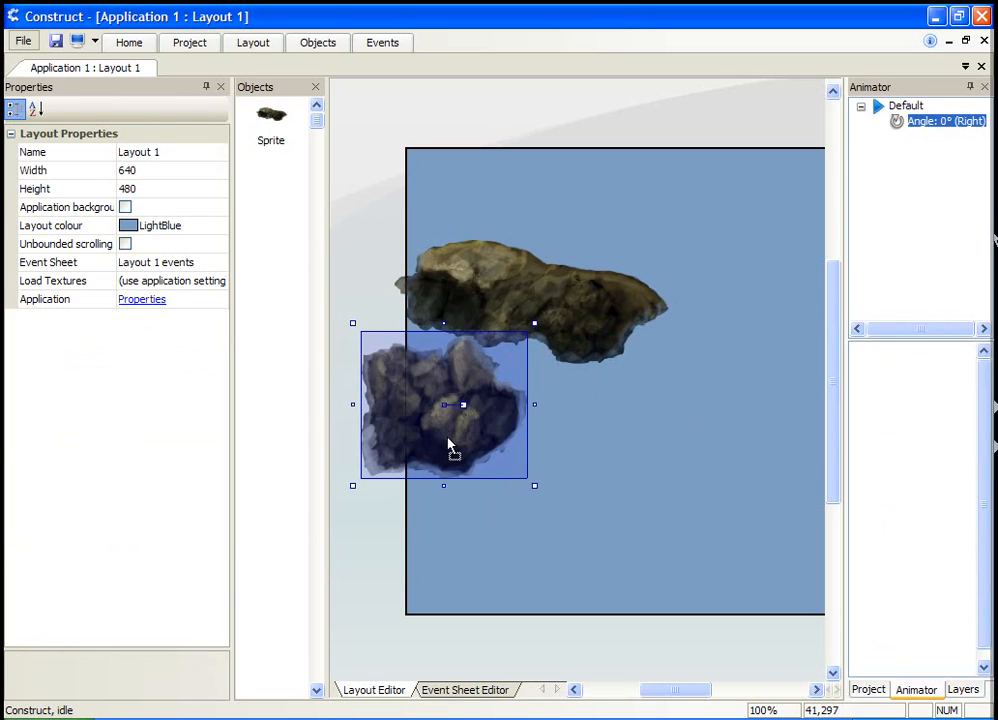
left_click(444, 404)
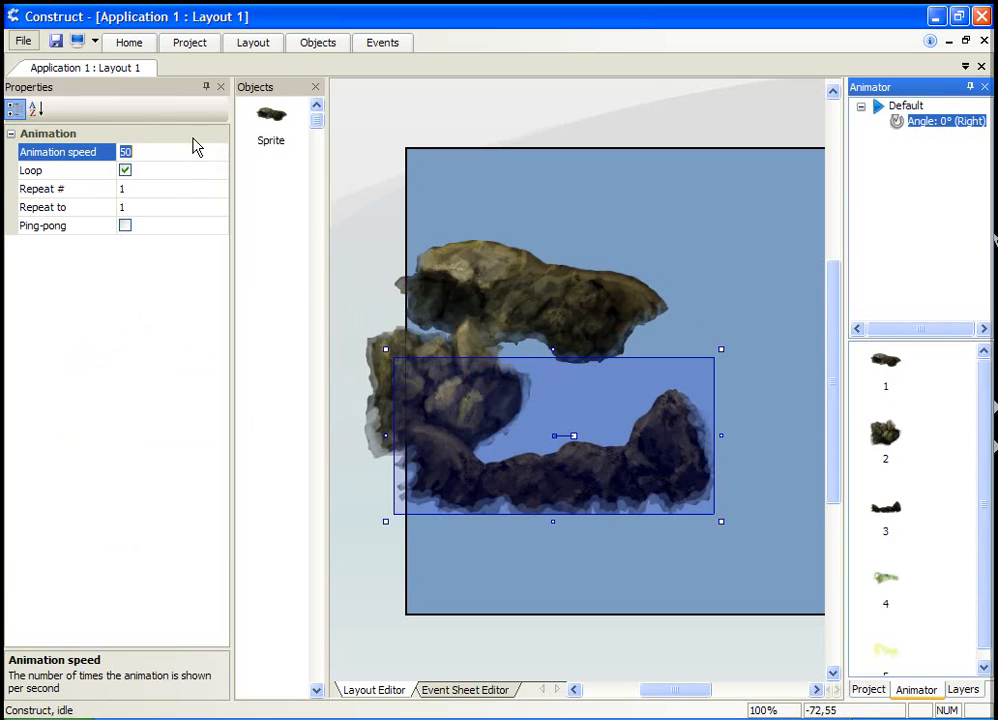
left_click(476, 296)
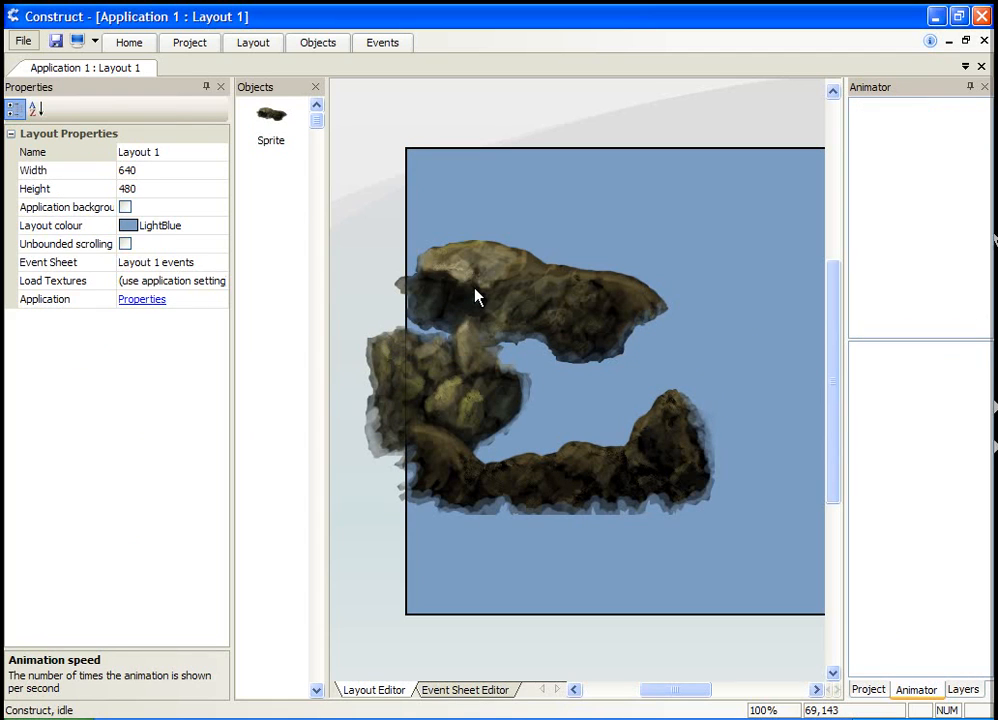
mouse_move(490, 300)
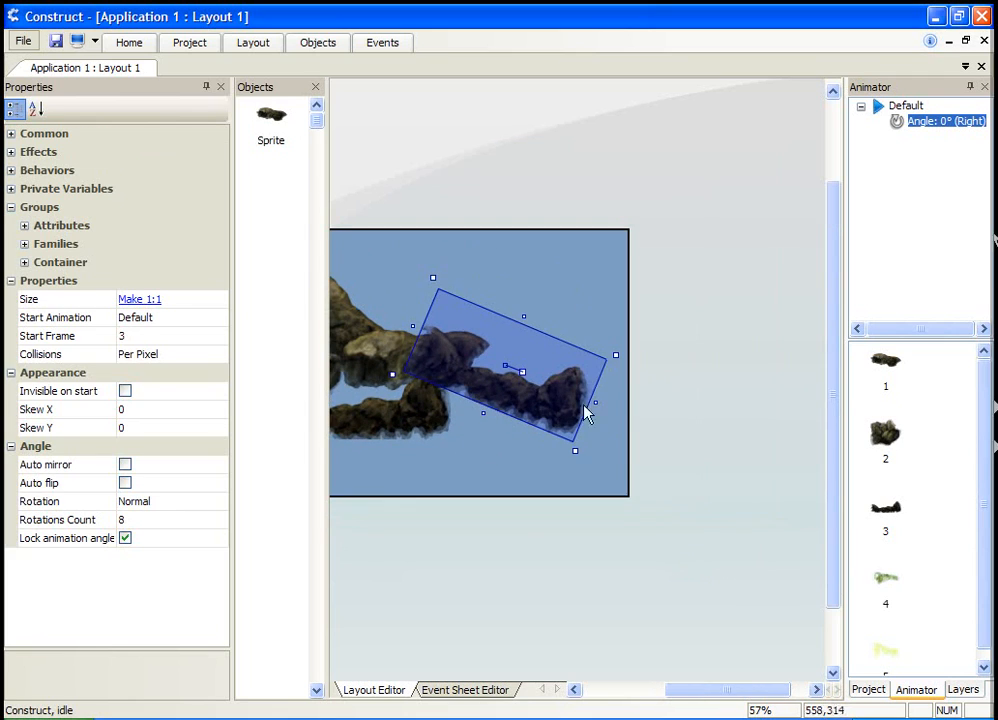
- Reposition rock pieces to the left edge and lower middle, filling the lower-right gap
left_click(470, 448)
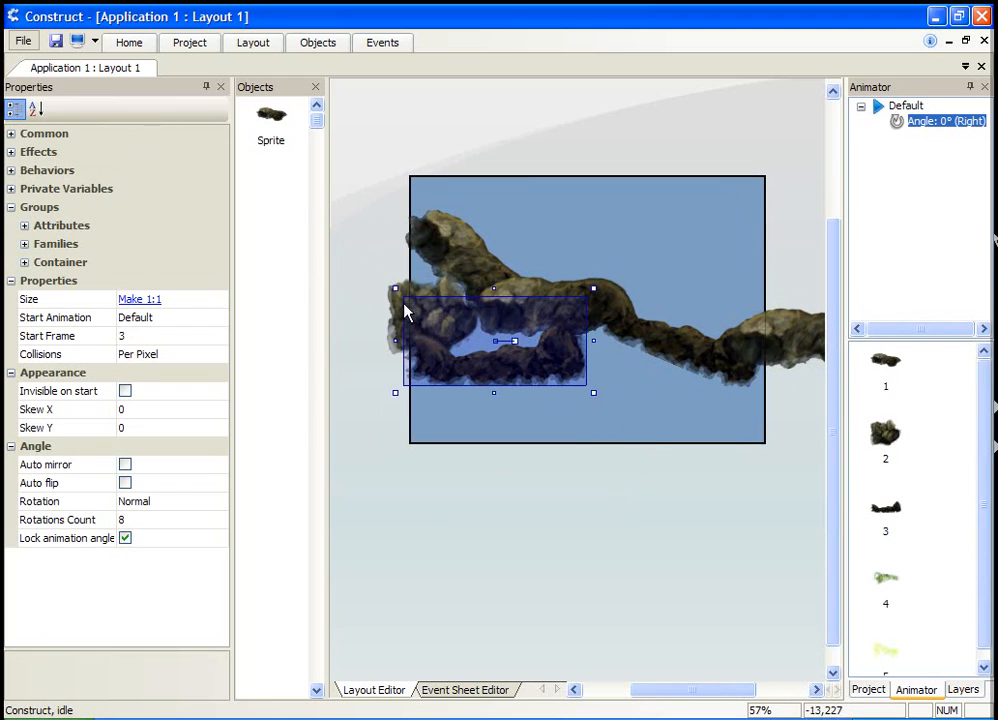
left_click_drag(496, 340, 428, 272)
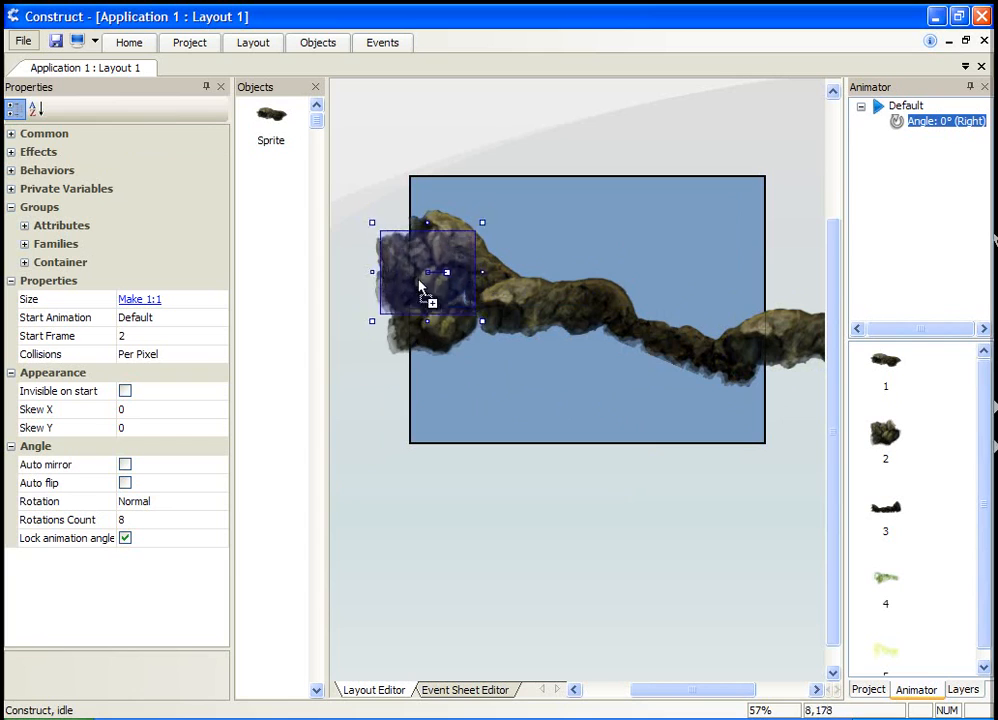
left_click_drag(424, 272, 536, 352)
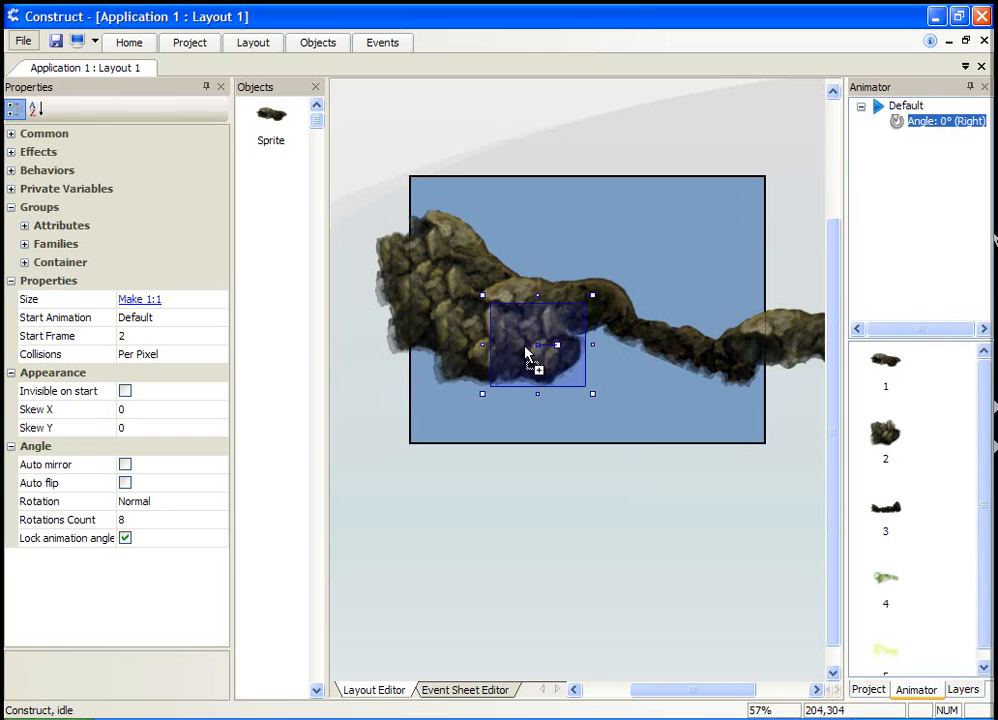
left_click_drag(536, 344, 634, 370)
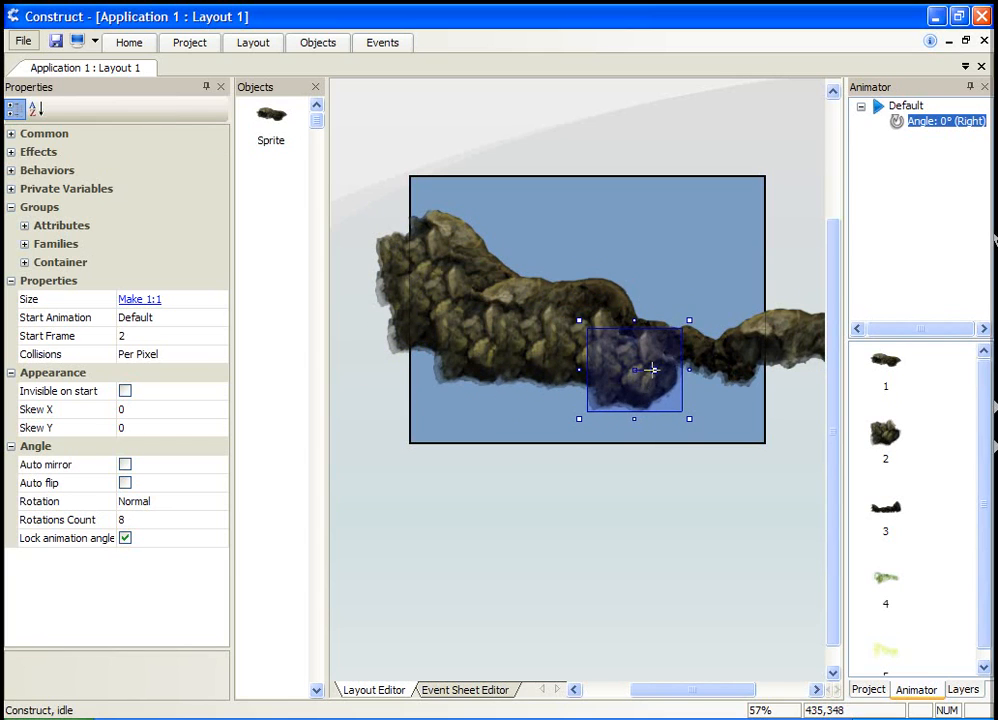
- Tilt a rock piece and move it along the bottom to complete the continuous platform
left_click_drag(634, 368, 708, 400)
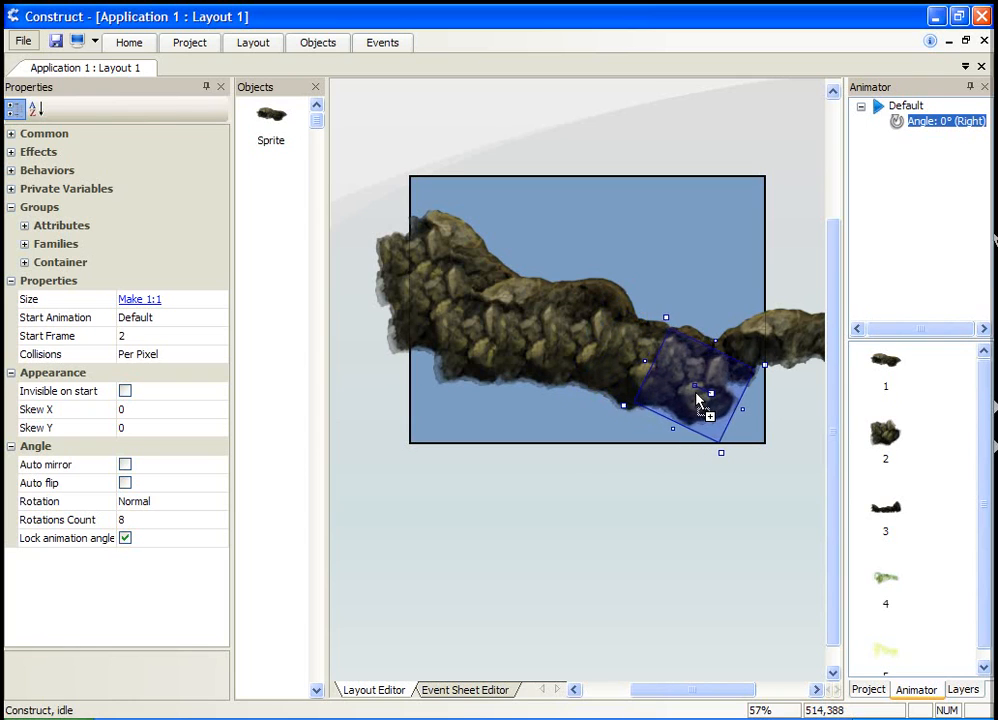
left_click_drag(700, 400, 536, 390)
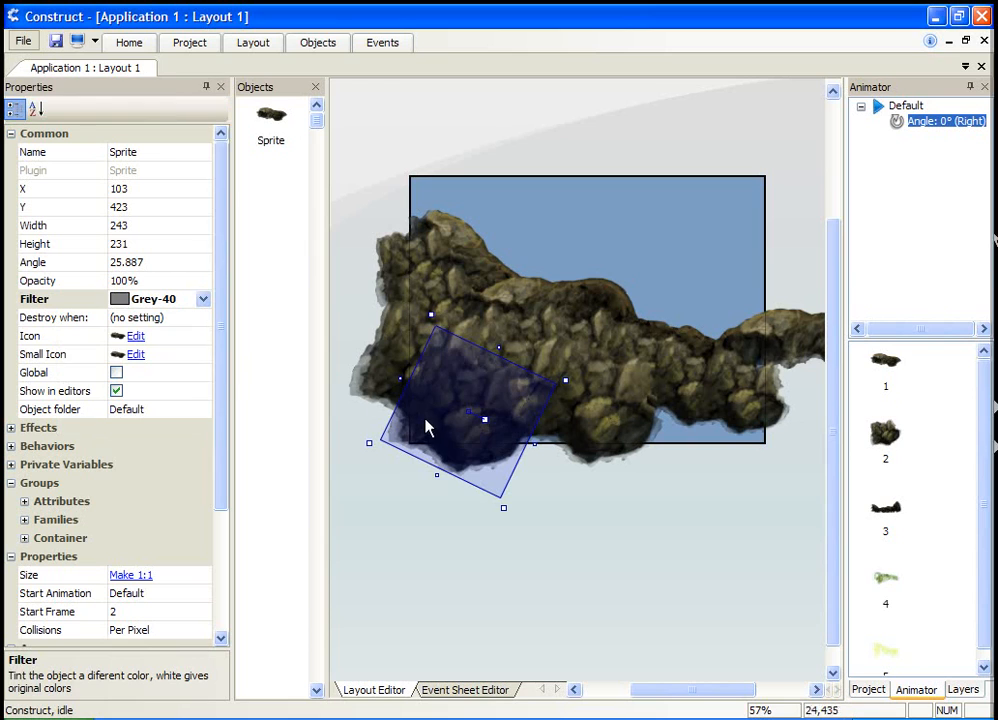
left_click_drag(470, 412, 700, 438)
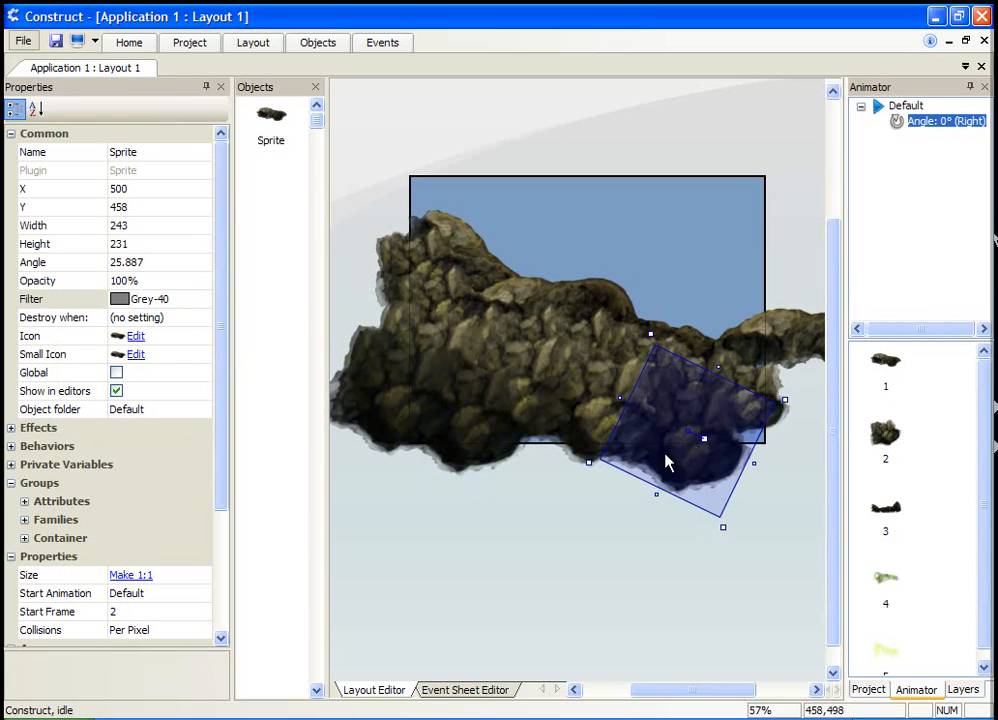
left_click(540, 288)
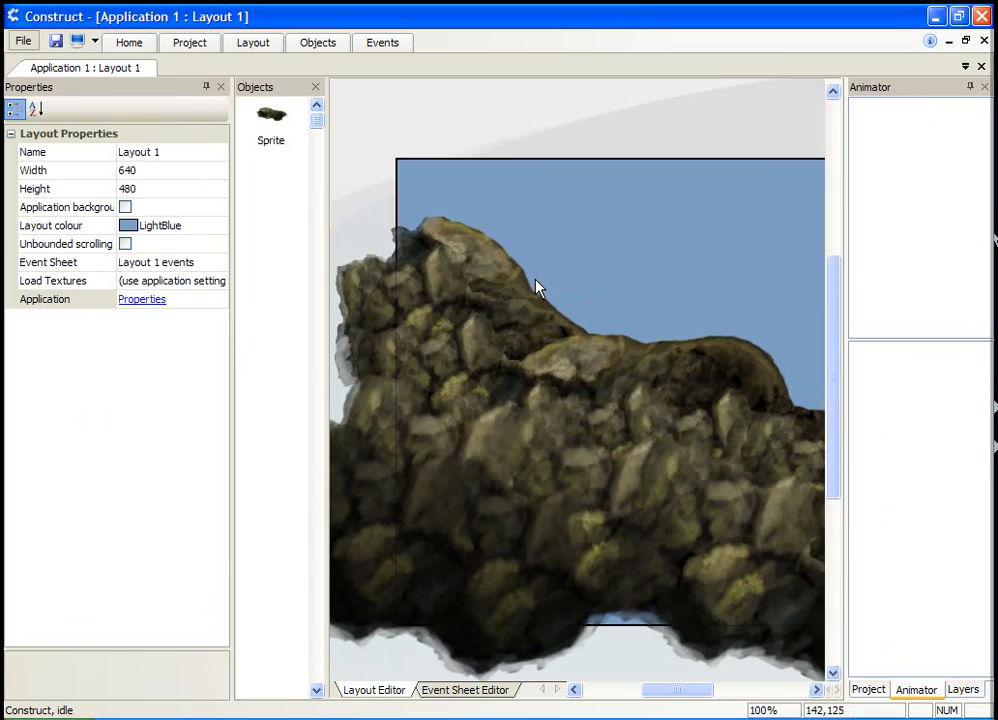
- Add a grass sprite (Start Frame 4) on top of the rocks, tilted to follow the slope
scroll("down", 3)
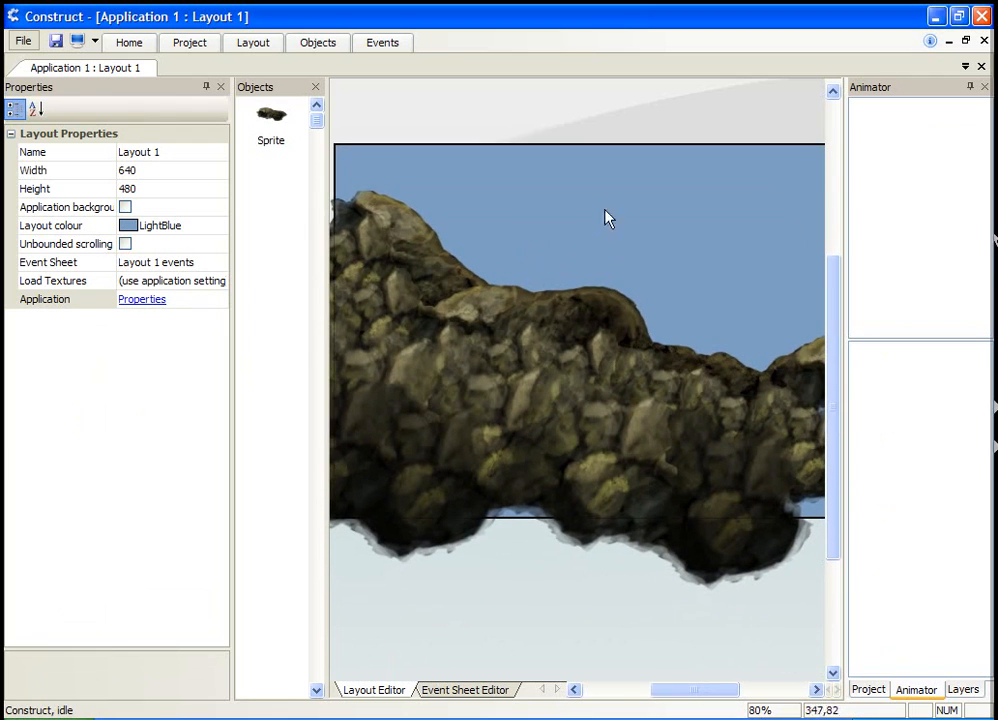
left_click(376, 270)
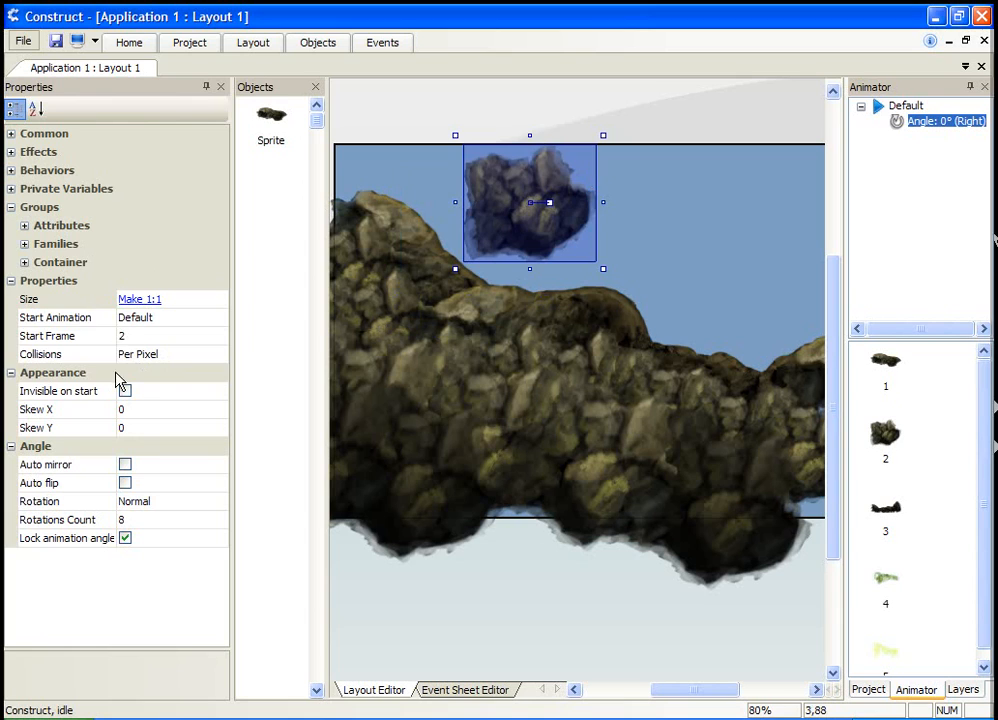
left_click_drag(528, 204, 484, 304)
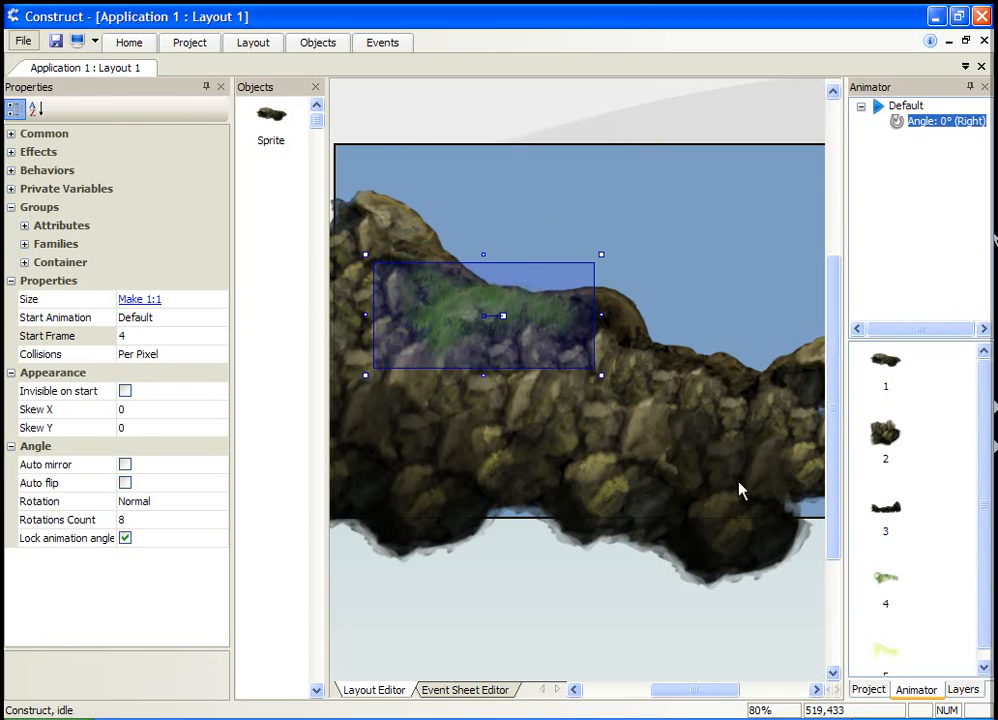
scroll("down", 3)
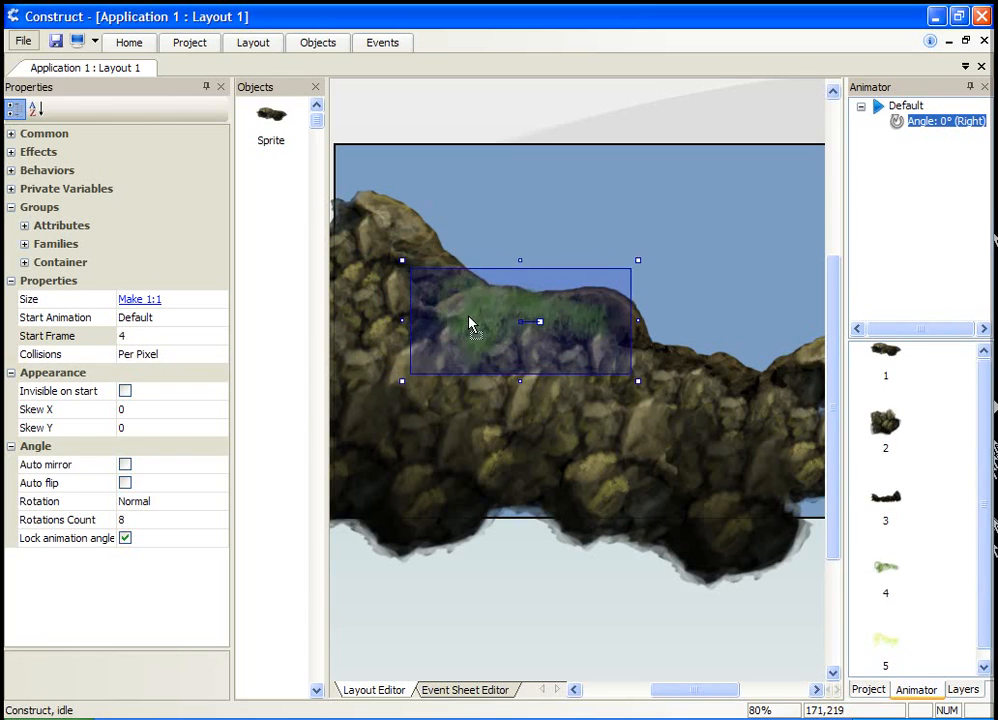
left_click_drag(540, 320, 504, 308)
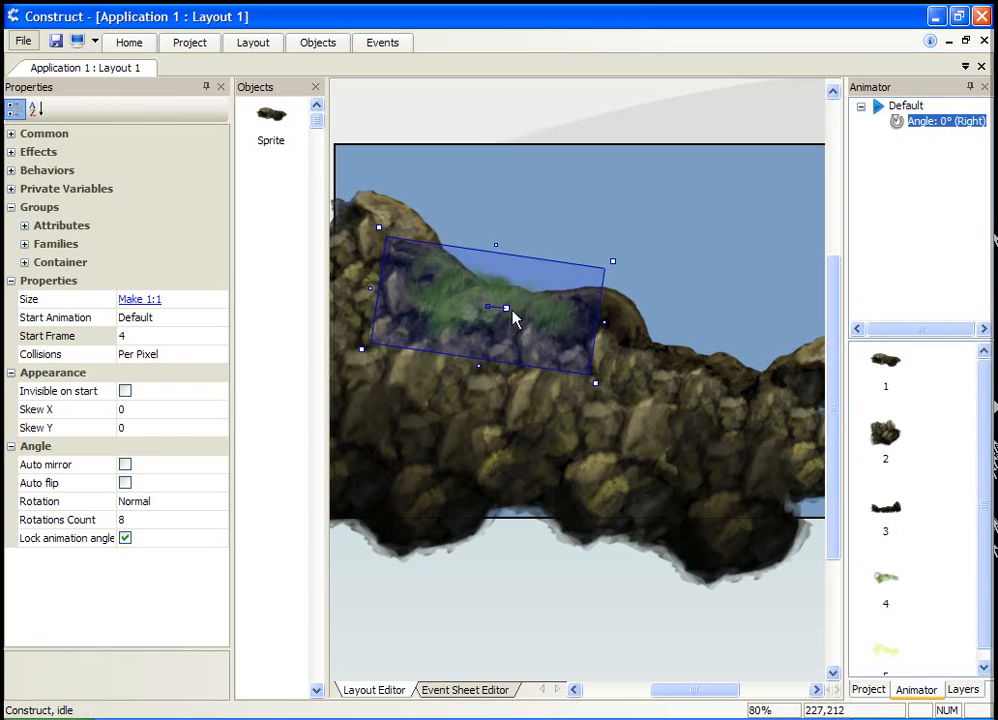
left_click_drag(504, 308, 604, 196)
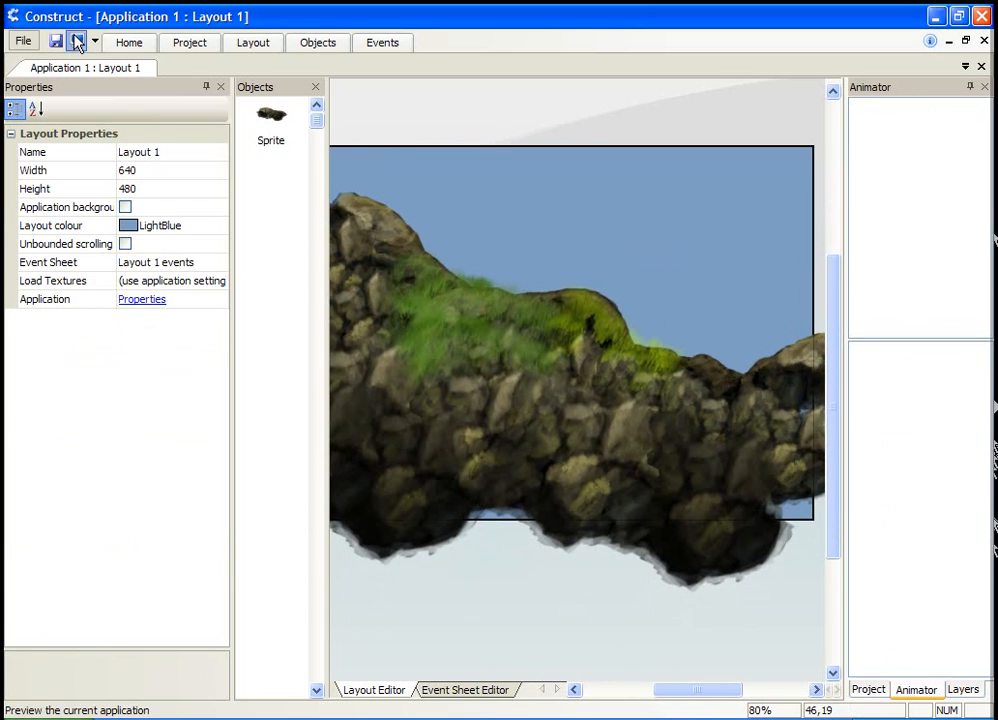
left_click(76, 40)
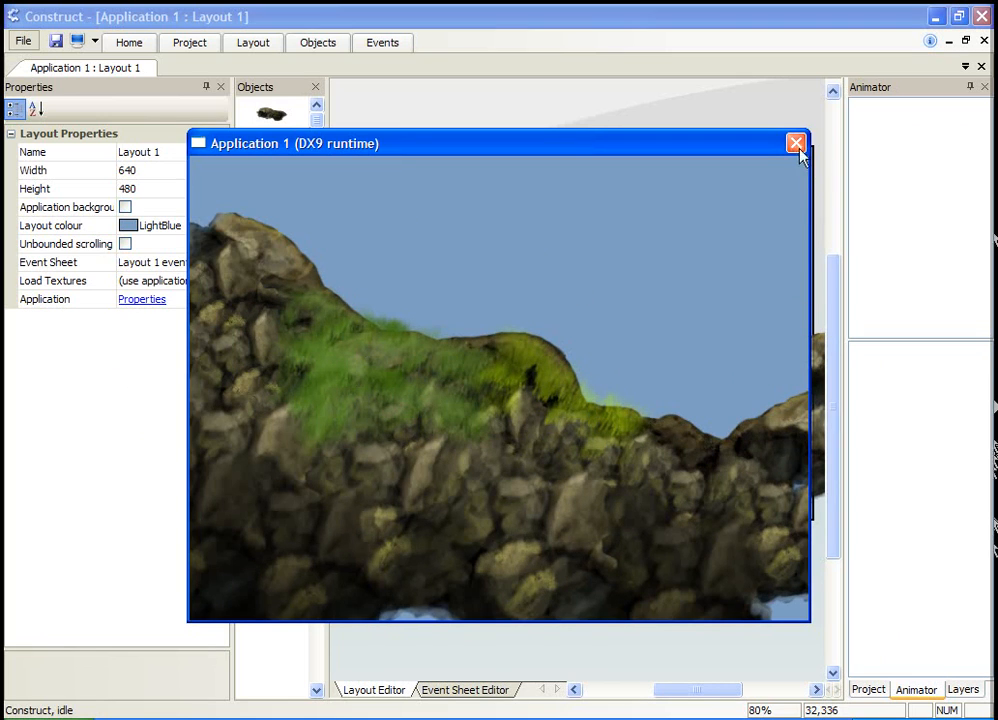
left_click(796, 144)
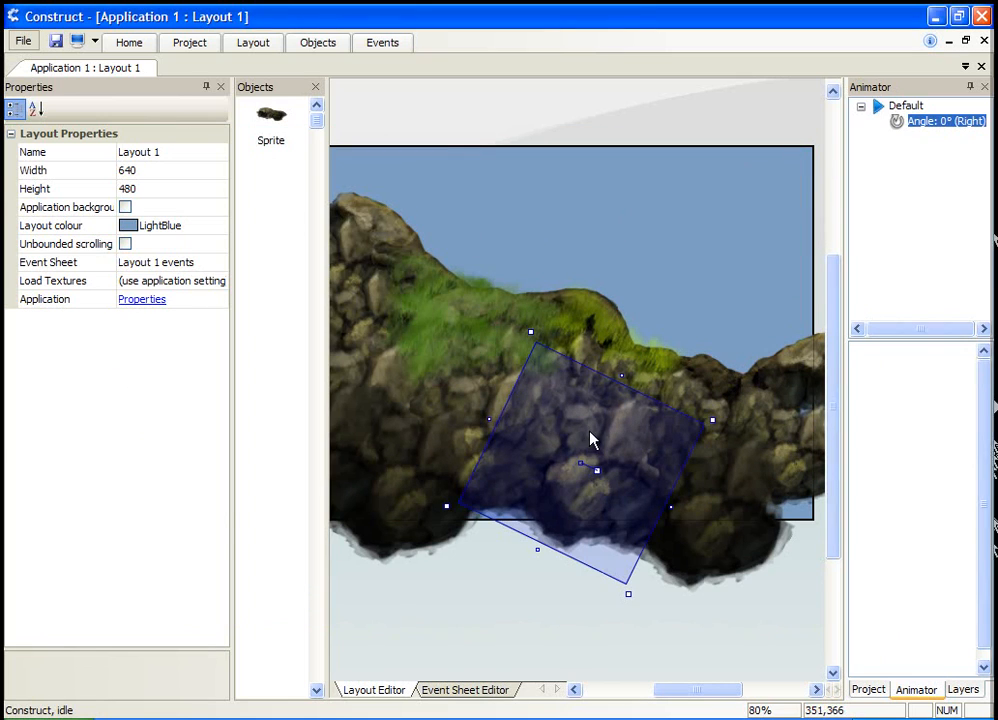
left_click(904, 104)
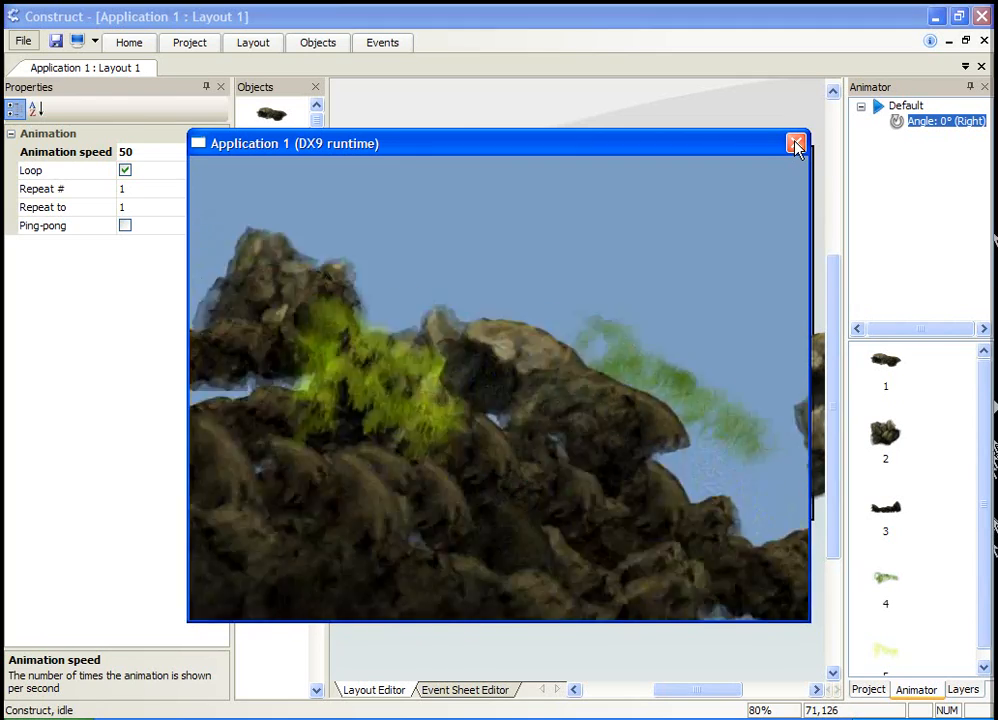
left_click(796, 144)
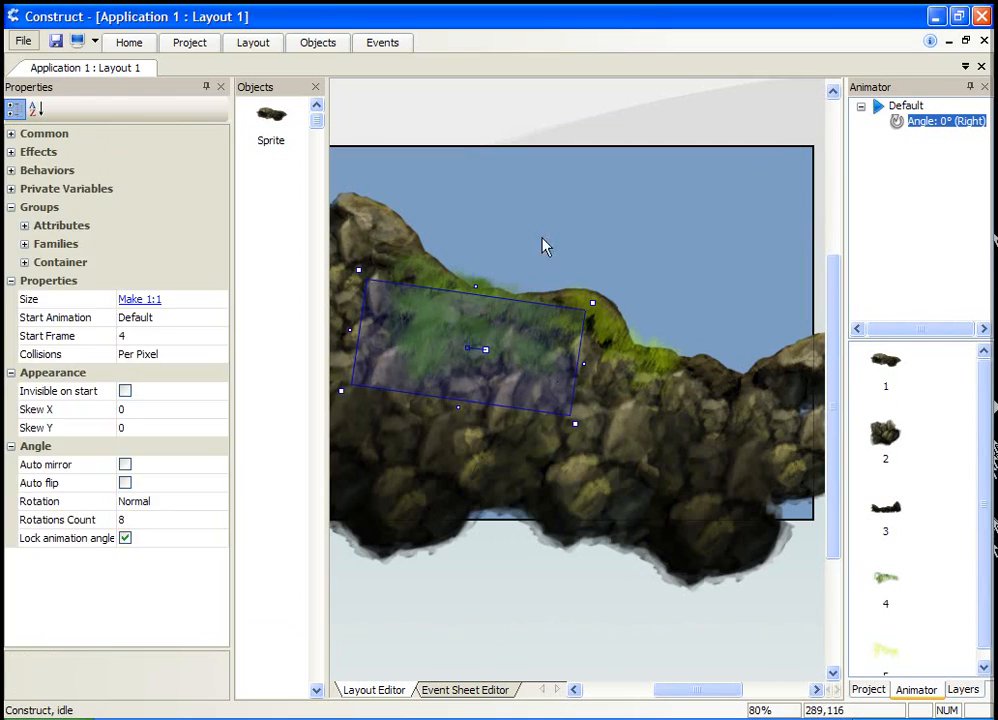
left_click(664, 304)
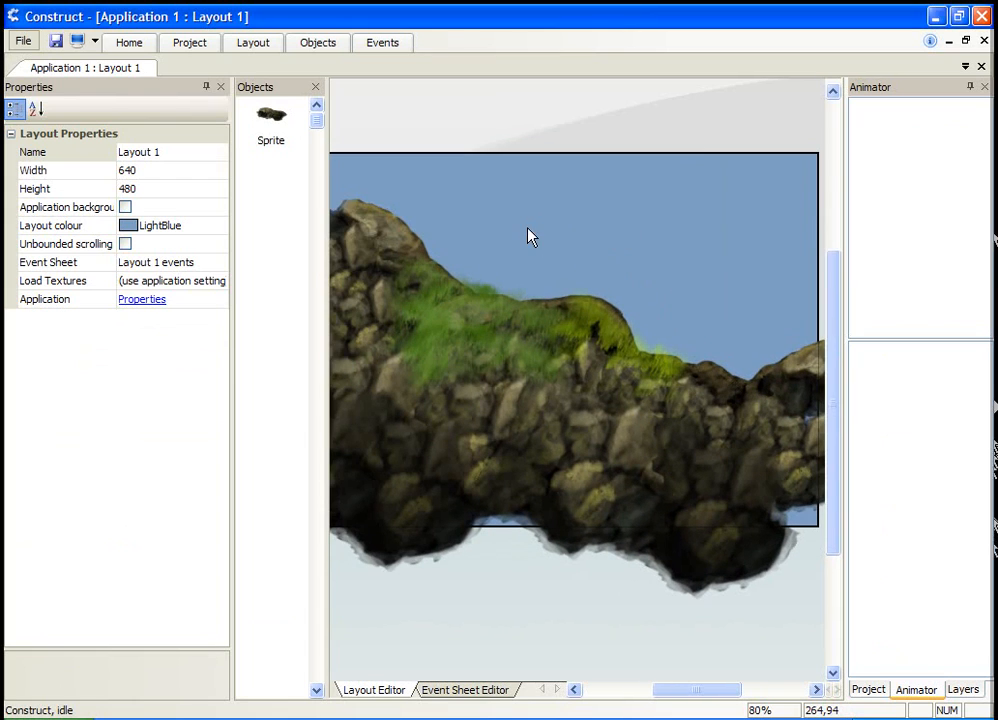
mouse_move(606, 204)
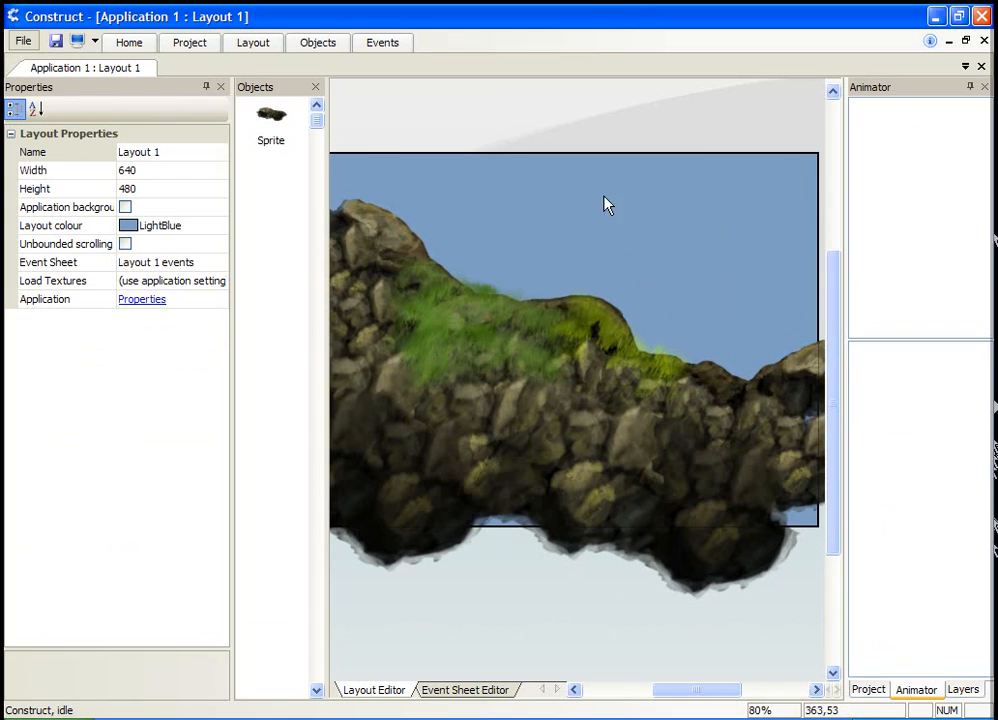